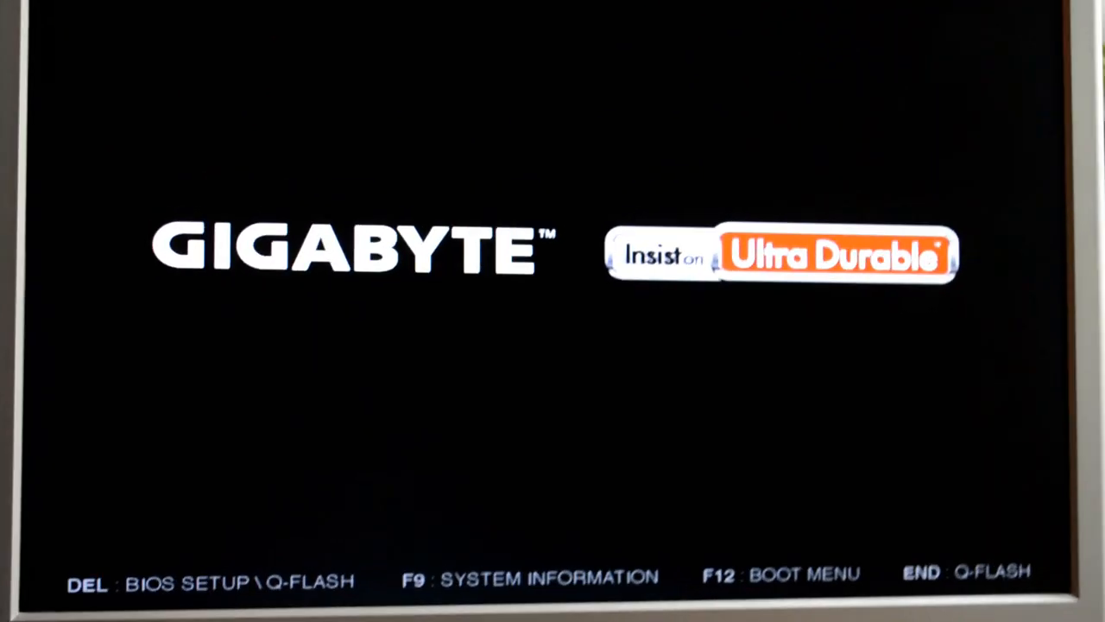
Enter BIOS setup with Del at startup and read Total Memory Size as 16384MB
key("Delete")
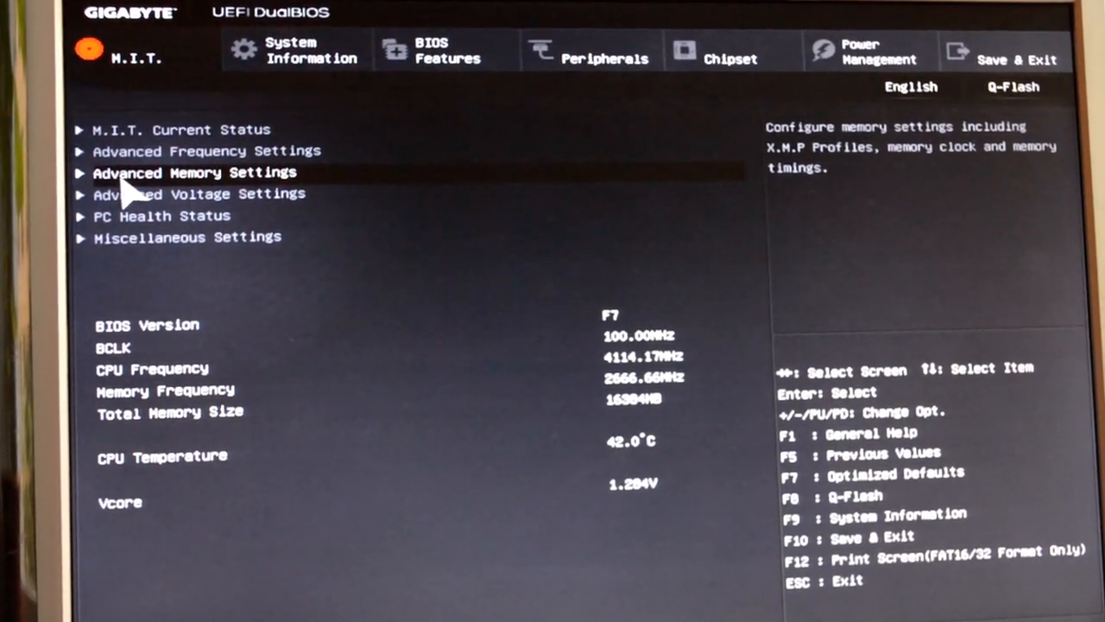
Check Advanced Memory Settings (XMP disabled), then go to the Save & Exit page
left_click(202, 173)
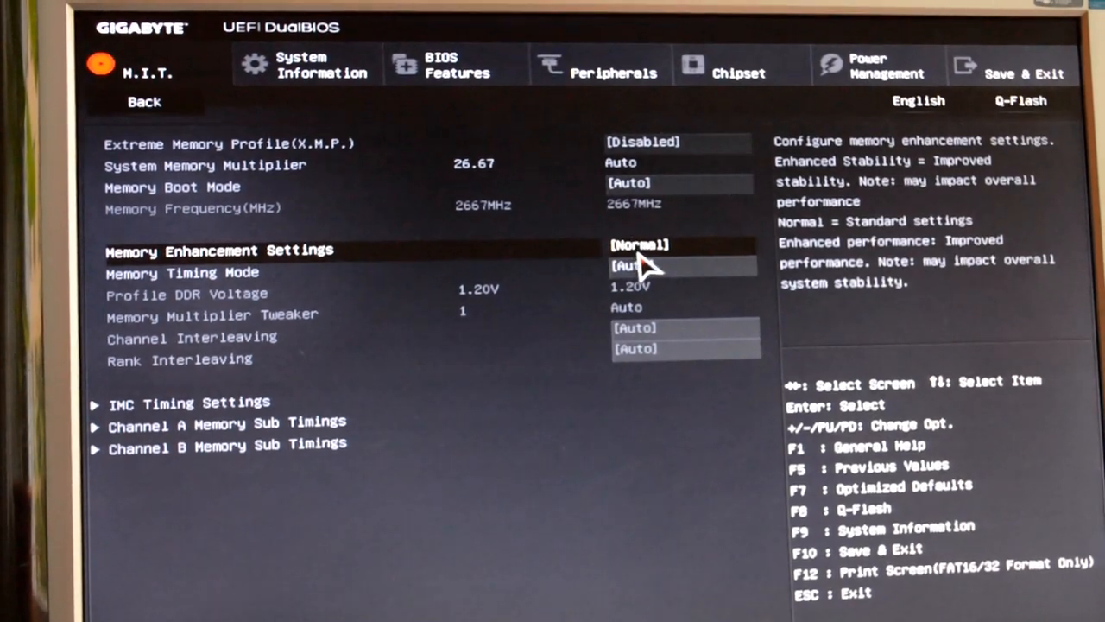
left_click(639, 245)
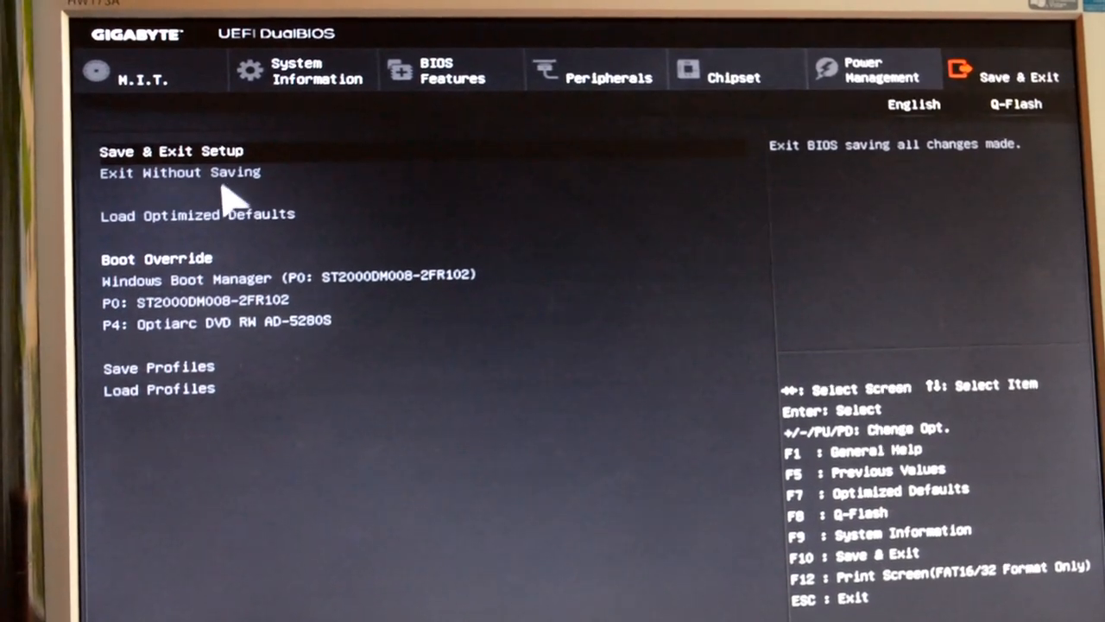
Exit Without Saving and confirm Yes so Windows 10 boots to the sign-in screen
left_click(183, 173)
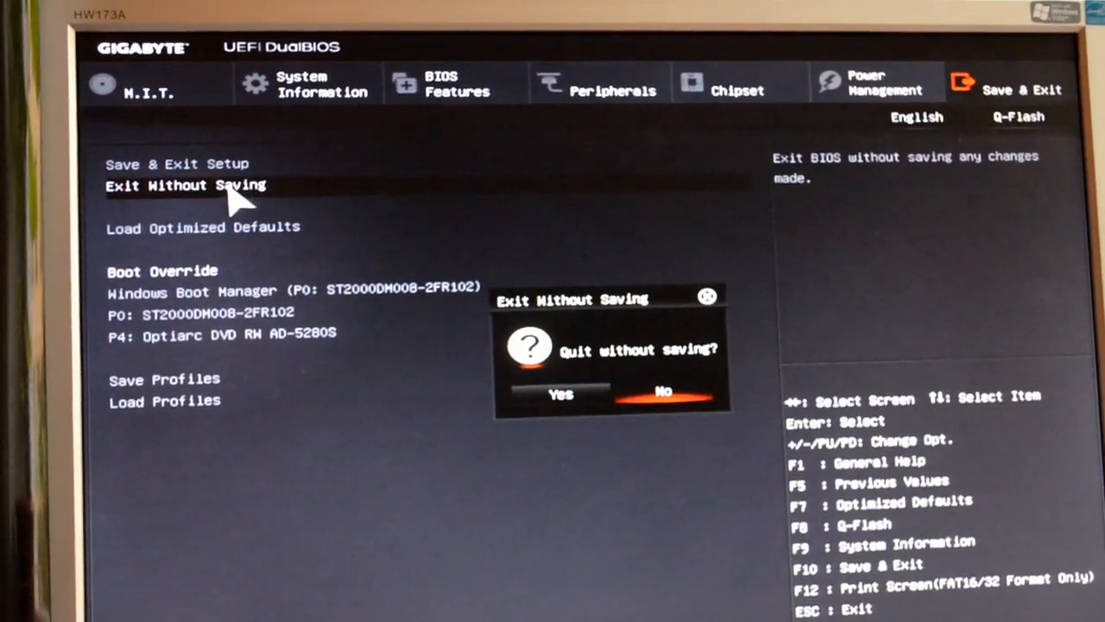
left_click(560, 394)
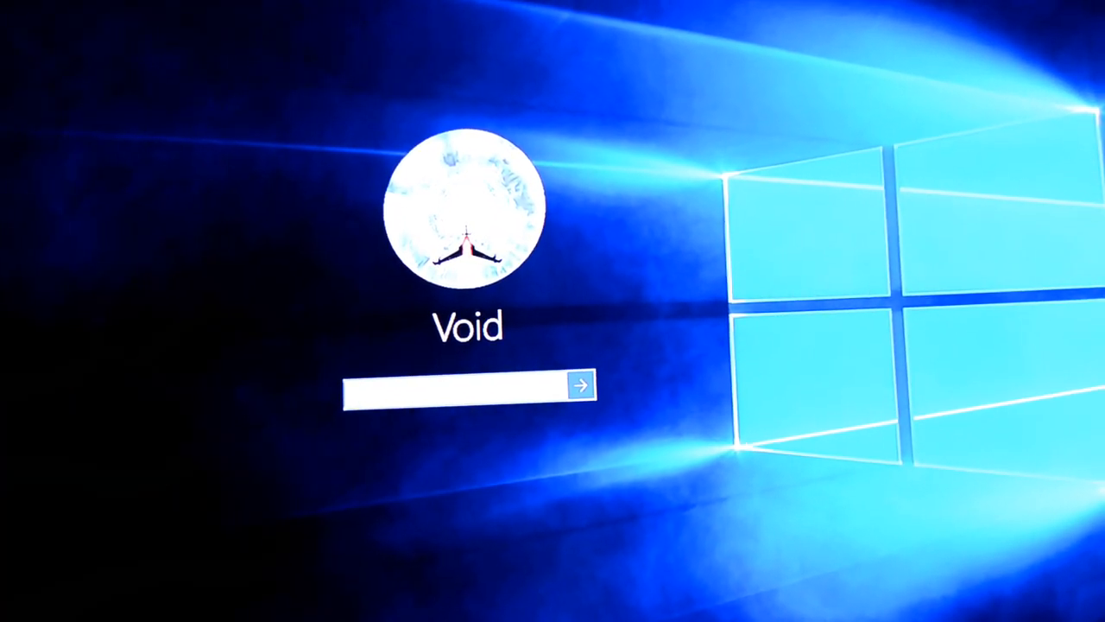